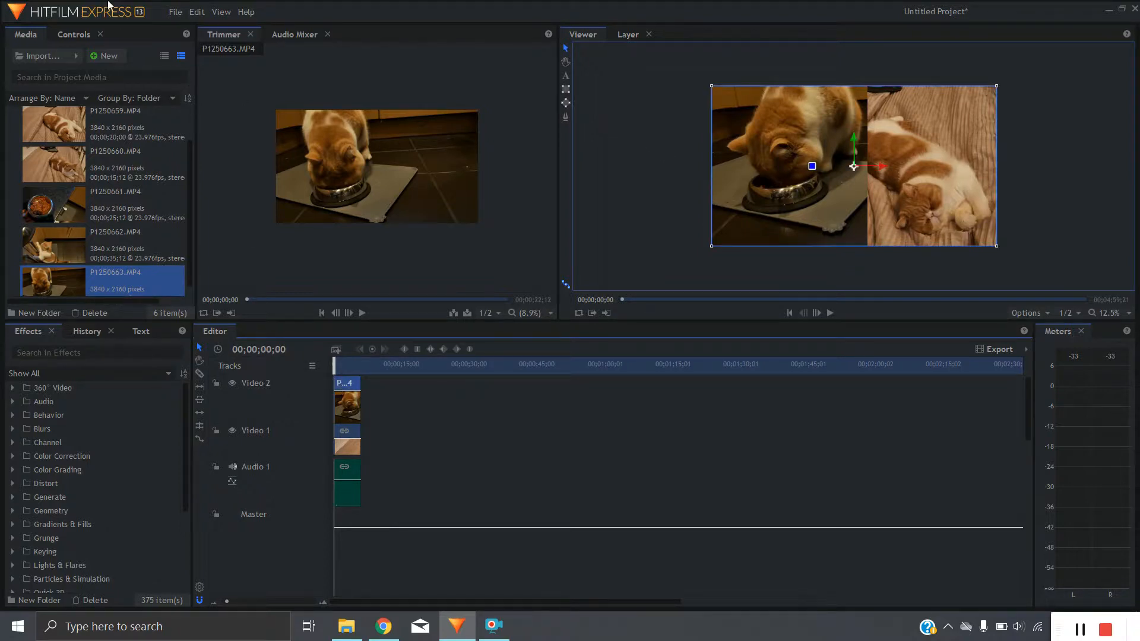
Show the top cat clip's Controls and expand its Mask to reveal Shape and Transform
{"action": "left_click", "coordinate": [74, 34]}
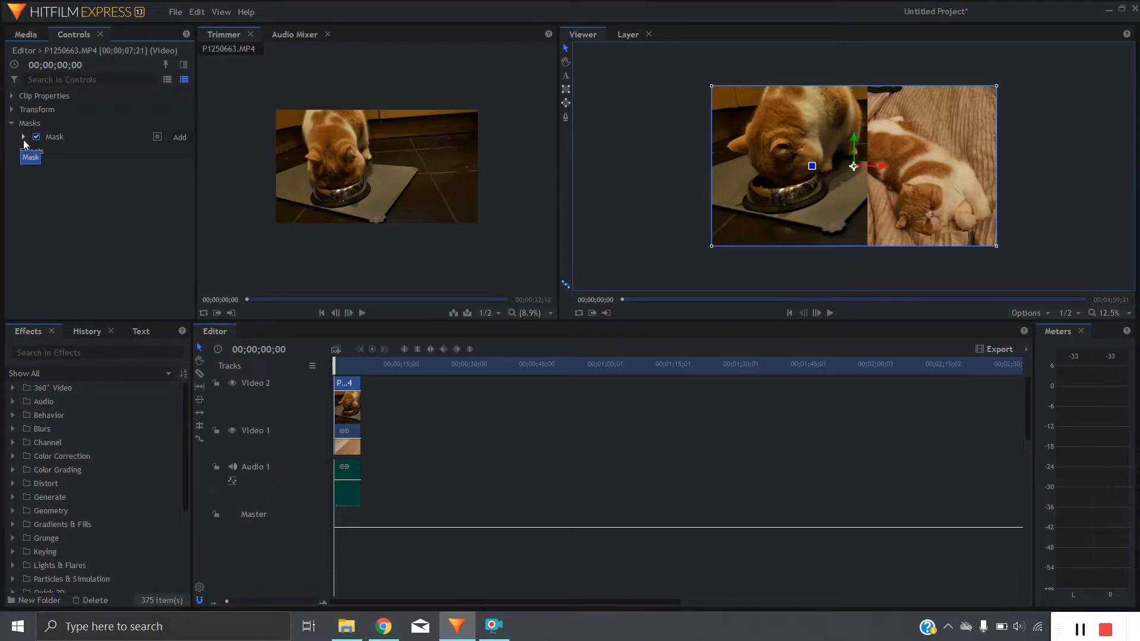
{"action": "left_click", "coordinate": [22, 137]}
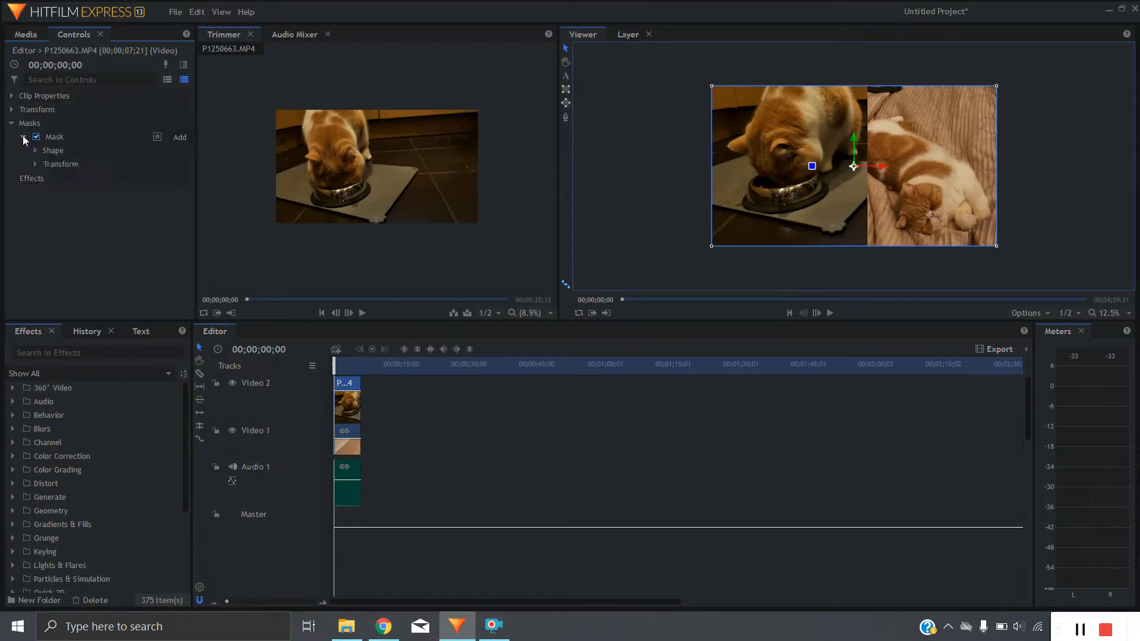
Raise the mask's Feather Strength to about 1060 px so its edges fade softly
{"action": "left_click", "coordinate": [34, 150]}
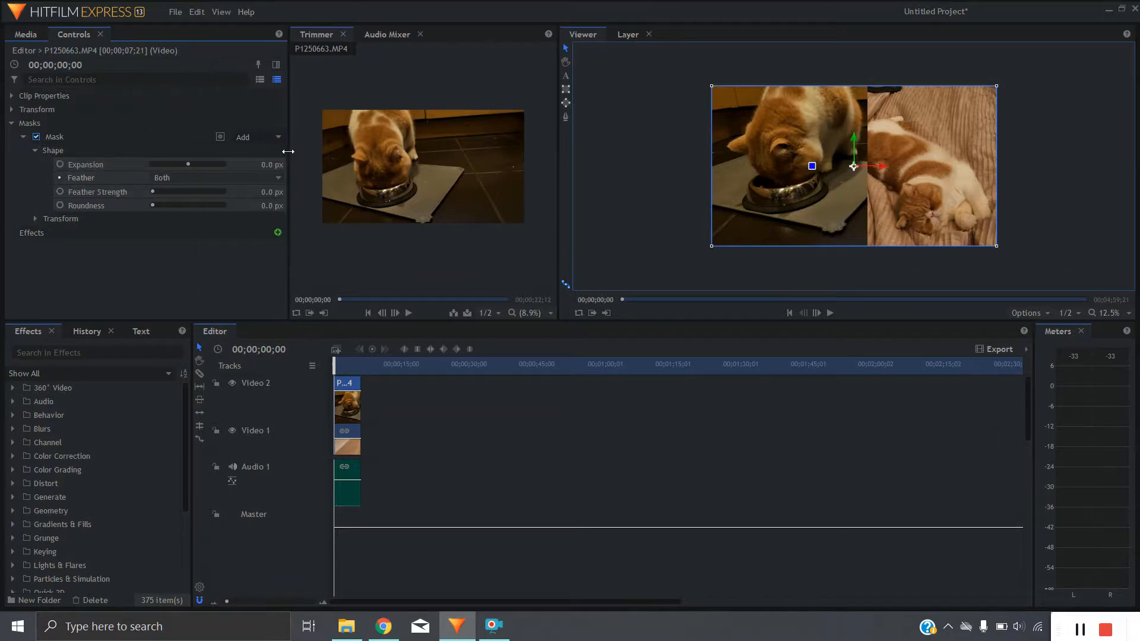
{"action": "left_click_drag", "start_coordinate": [153, 191], "coordinate": [179, 191]}
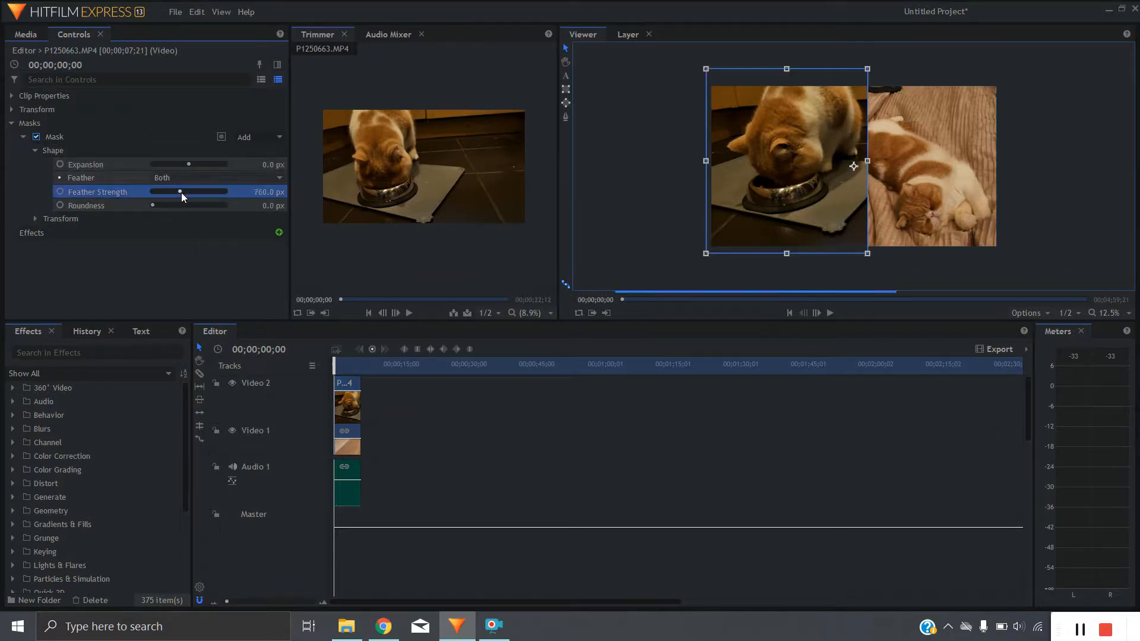
{"action": "left_click_drag", "start_coordinate": [179, 193], "coordinate": [191, 192]}
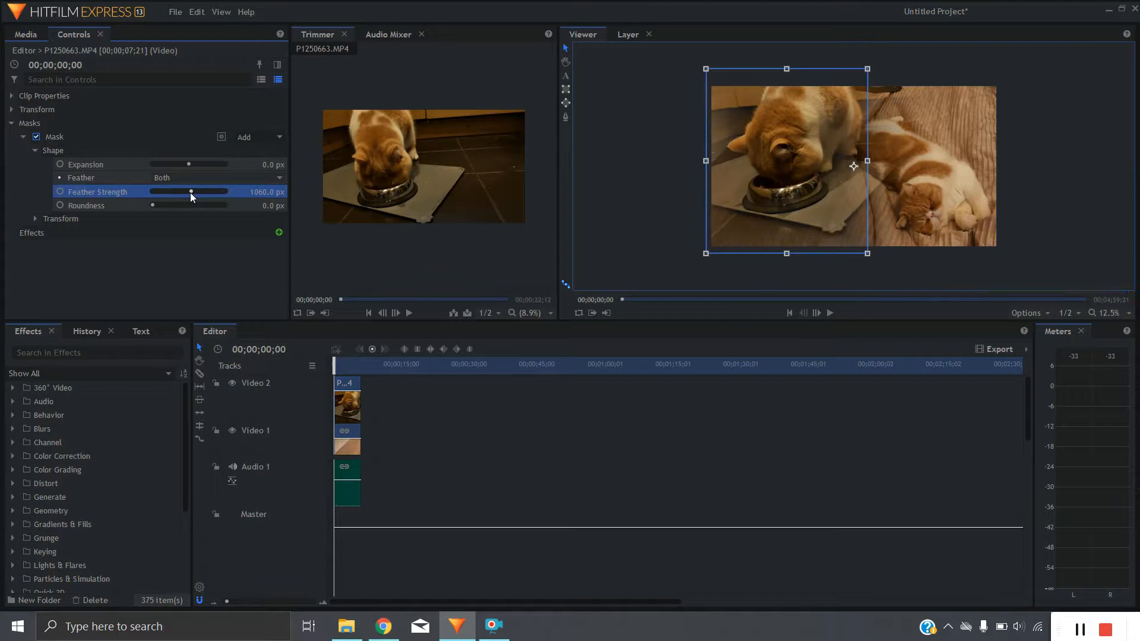
{"action": "mouse_move", "coordinate": [161, 211]}
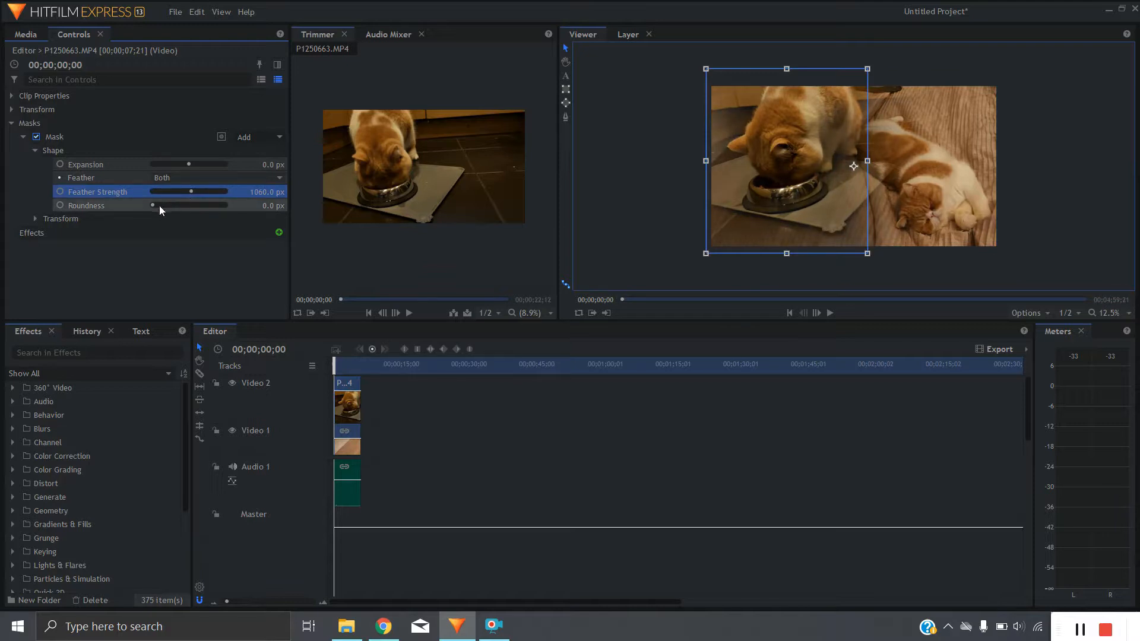
Raise the mask's Roundness to 1000 px, turning it into a soft oval transition
{"action": "left_click_drag", "start_coordinate": [153, 206], "coordinate": [172, 205]}
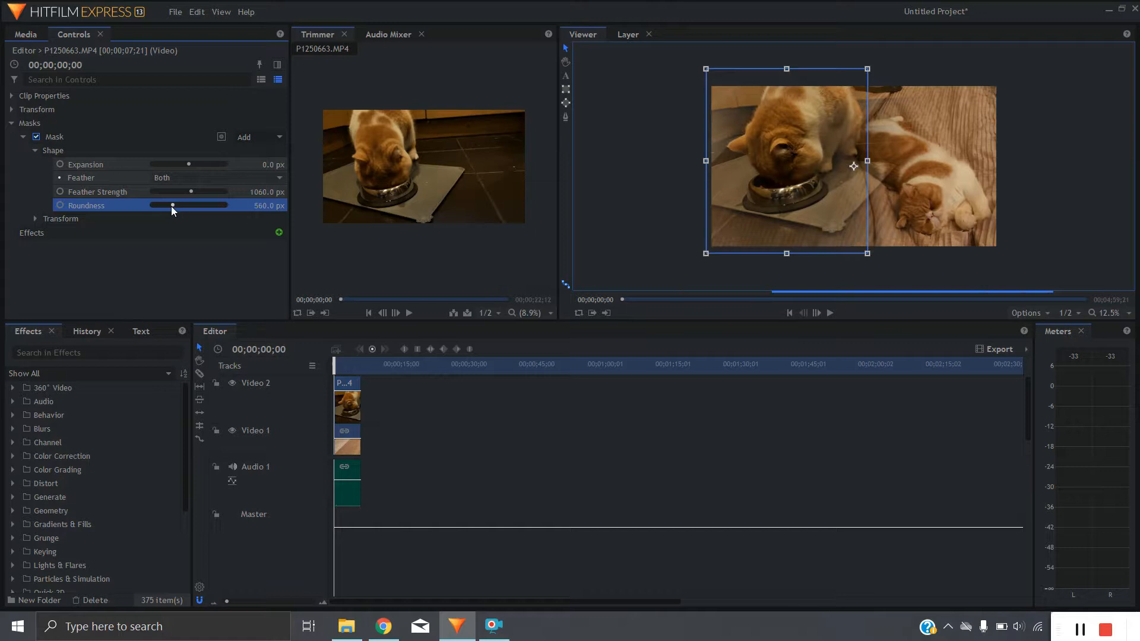
{"action": "left_click_drag", "start_coordinate": [172, 206], "coordinate": [189, 205]}
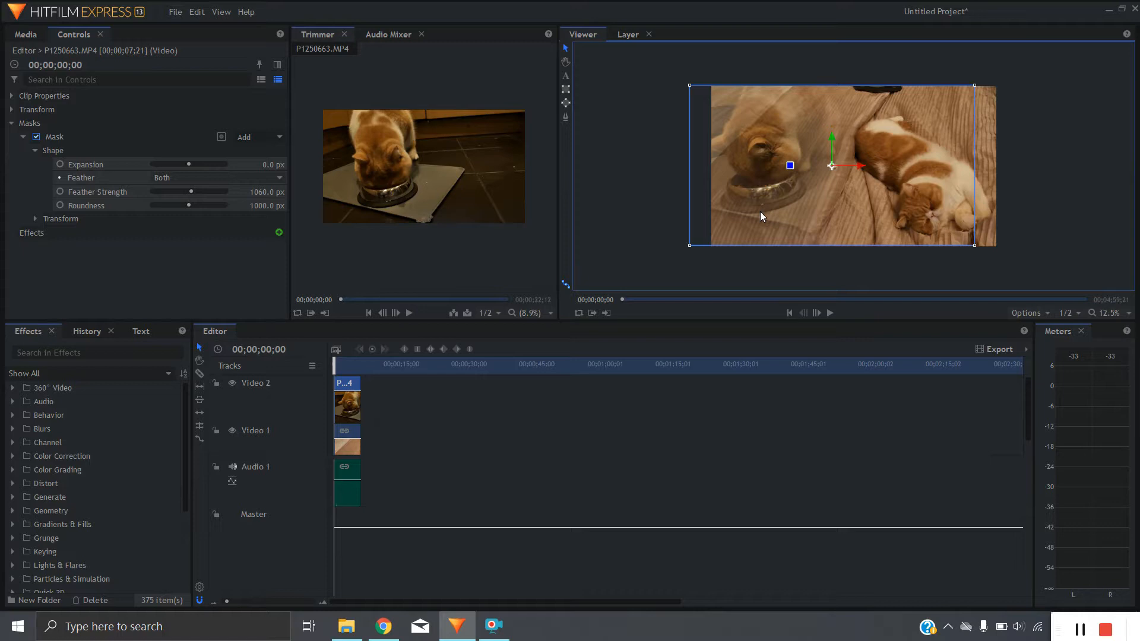
{"action": "mouse_move", "coordinate": [1015, 118]}
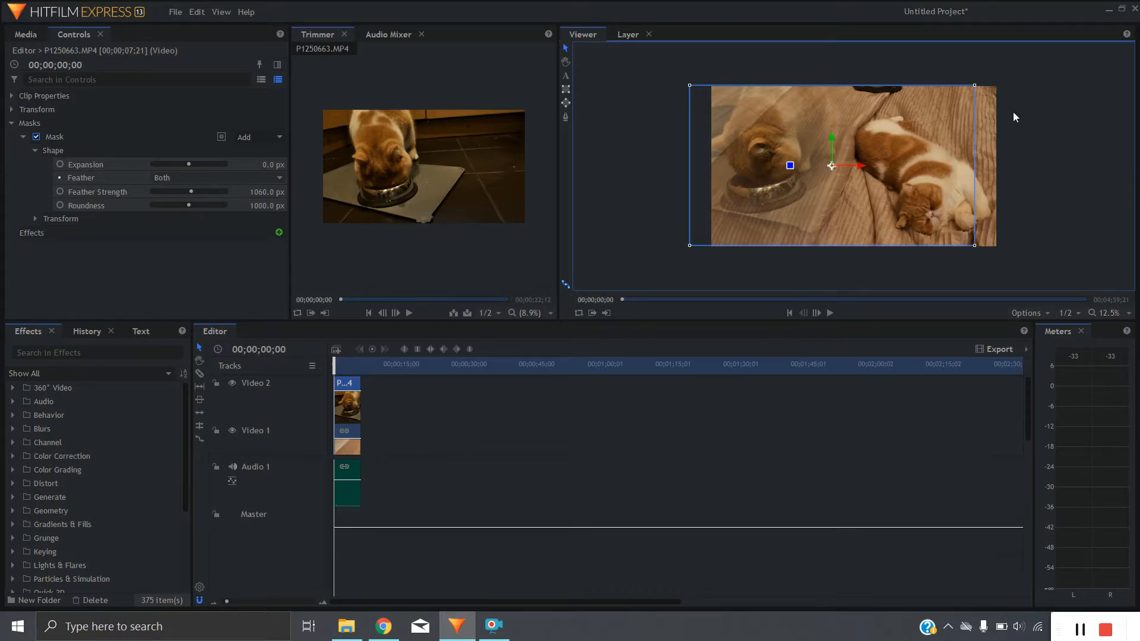
{"action": "mouse_move", "coordinate": [983, 180]}
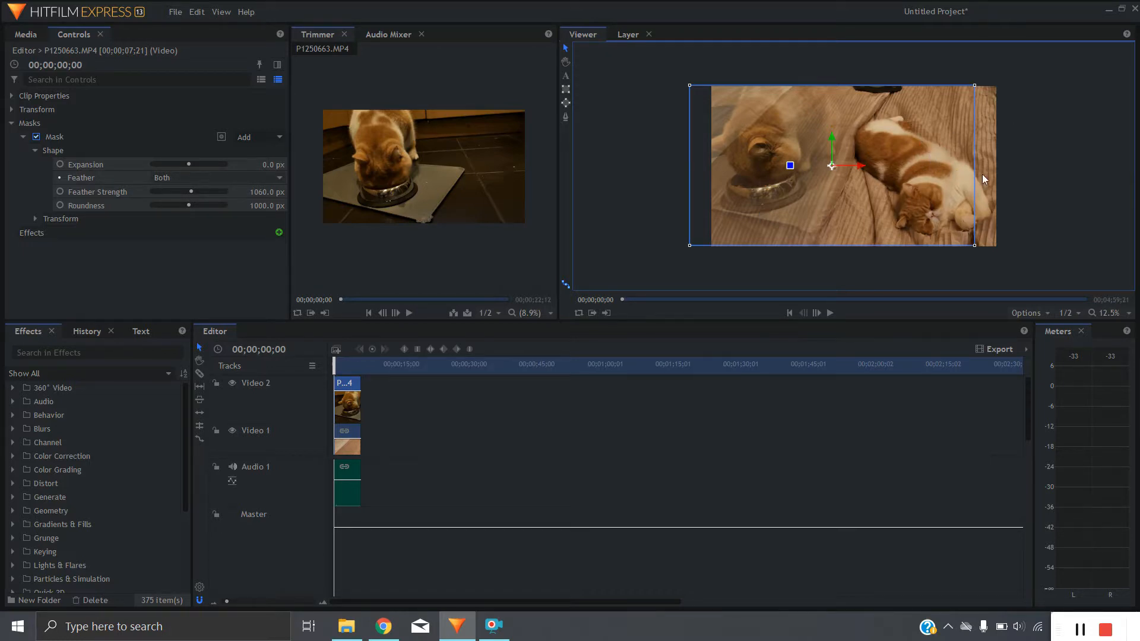